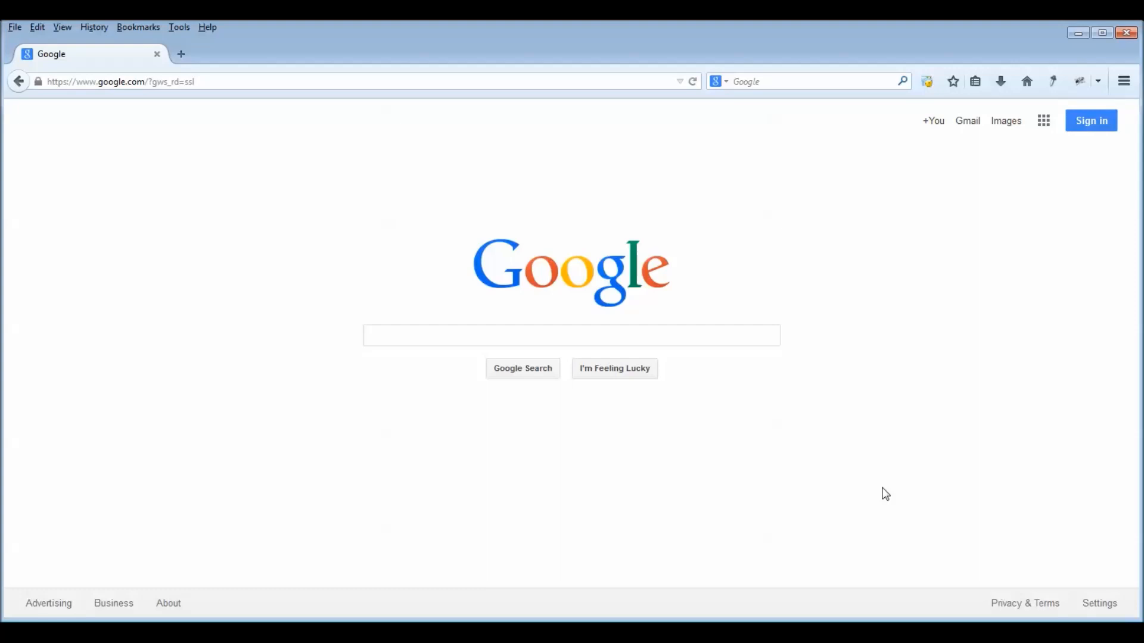
mouse_move(863, 430)
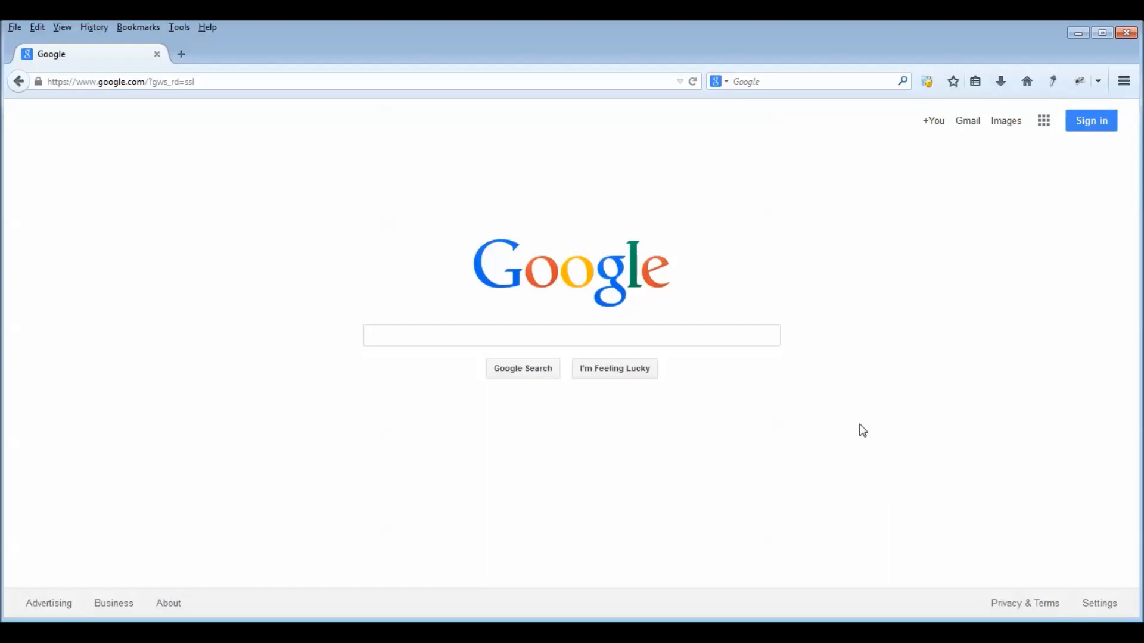
mouse_move(1084, 137)
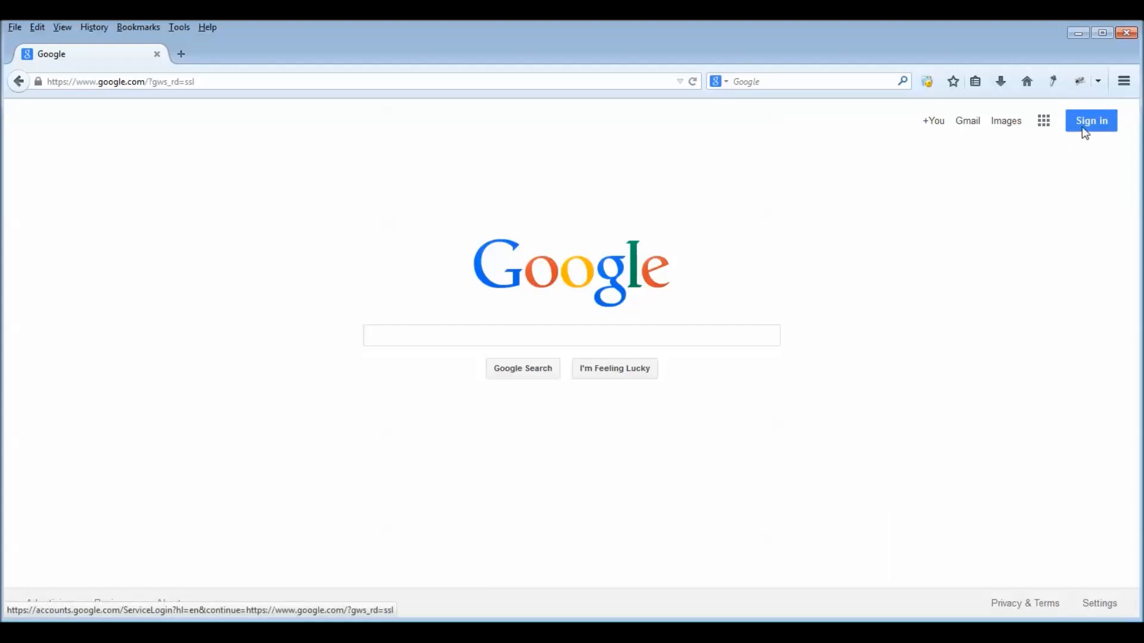
mouse_move(1068, 152)
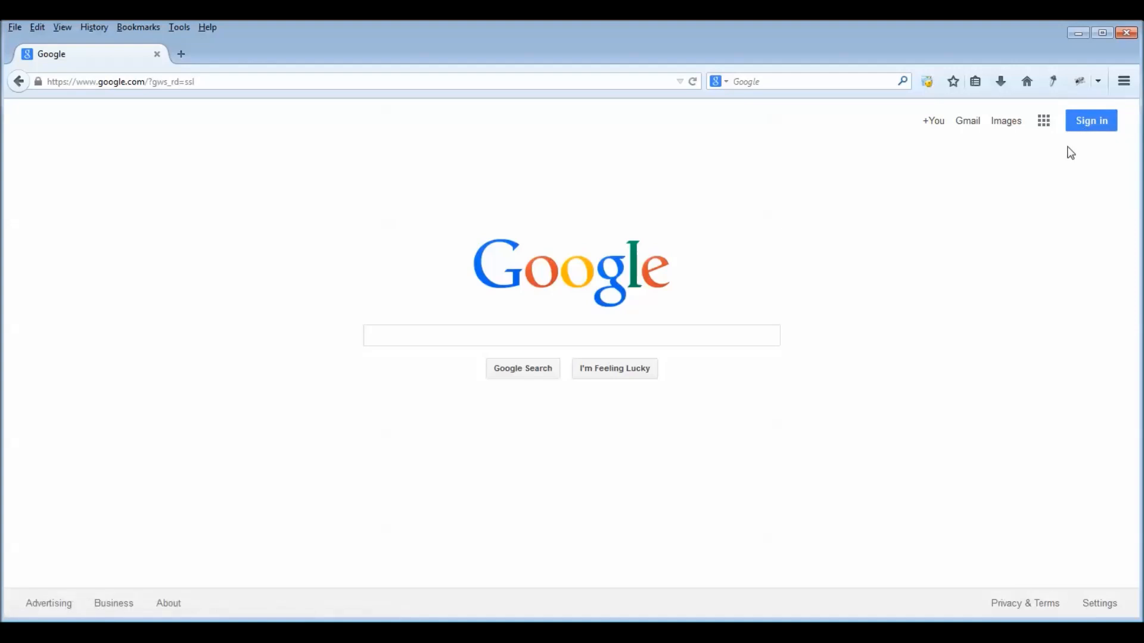
mouse_move(1065, 153)
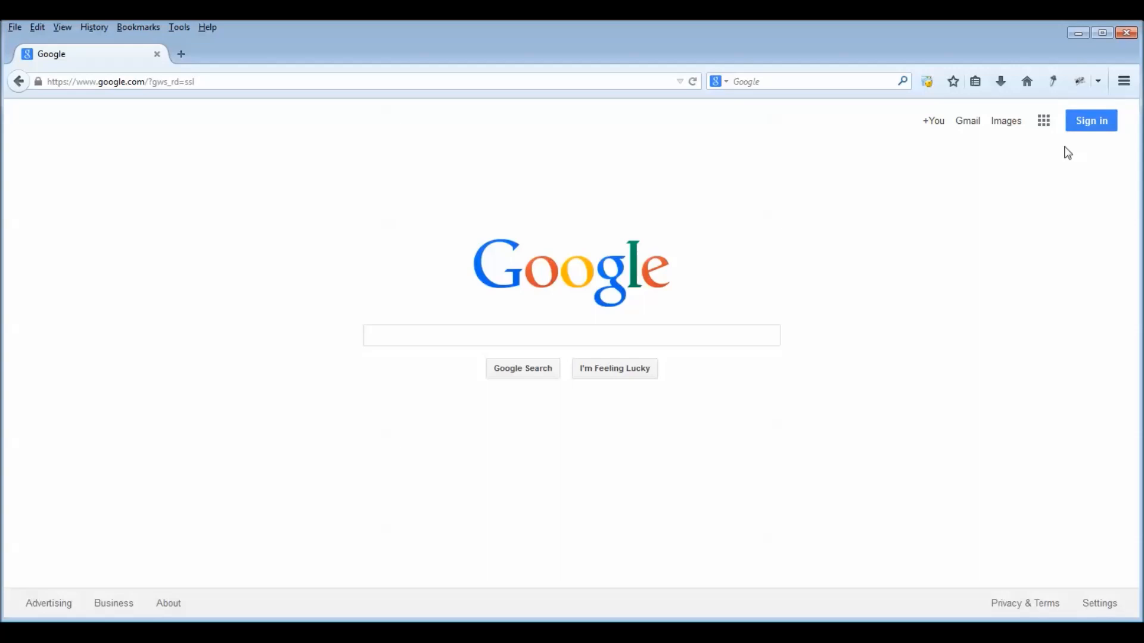
mouse_move(1032, 155)
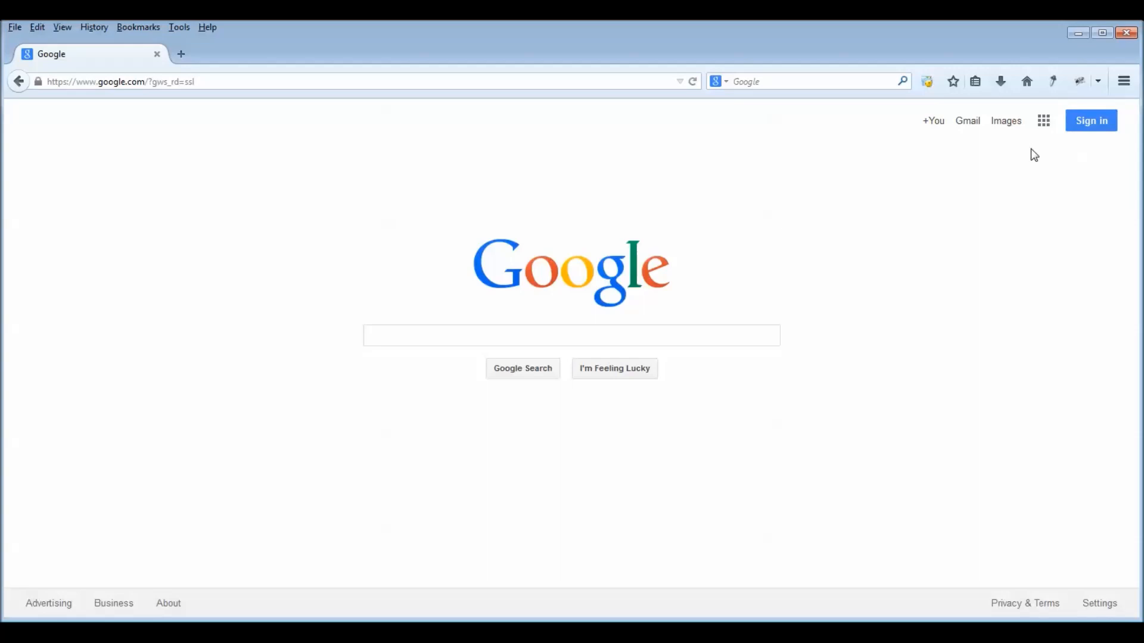
Reach the YouTube home page through the Google apps grid.
click(517, 336)
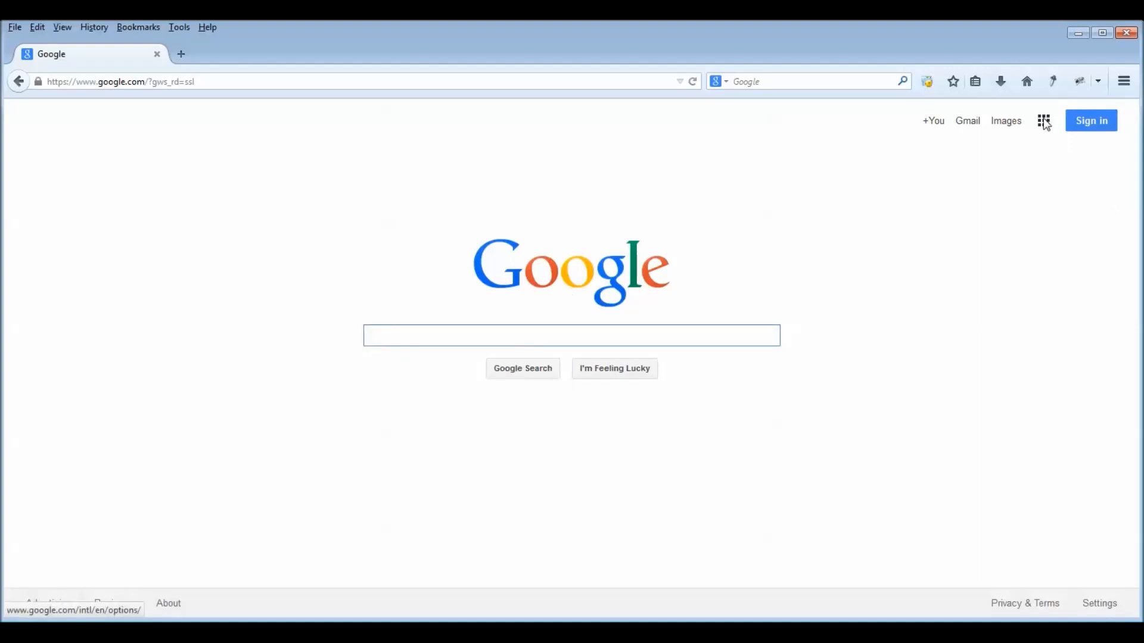
mouse_move(1047, 133)
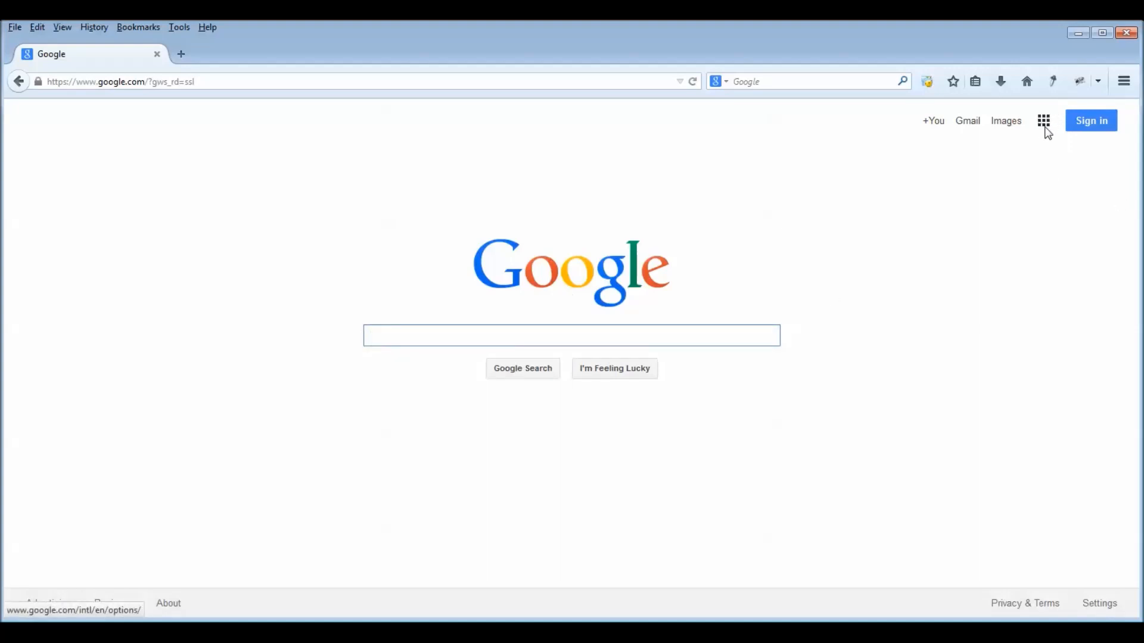
click(1041, 121)
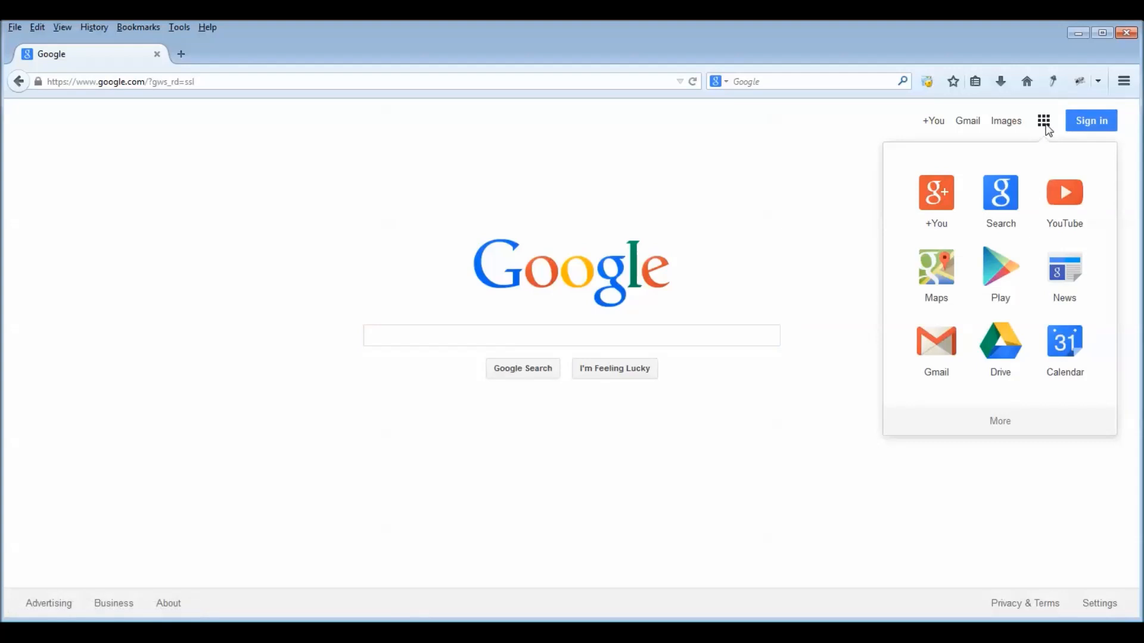
mouse_move(897, 268)
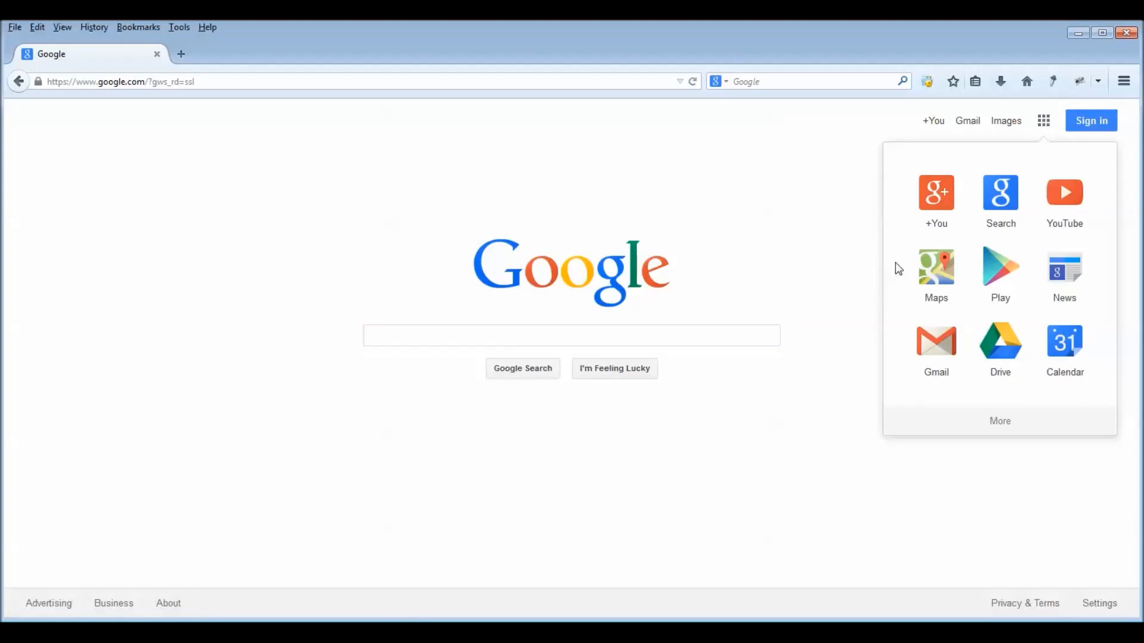
click(1063, 191)
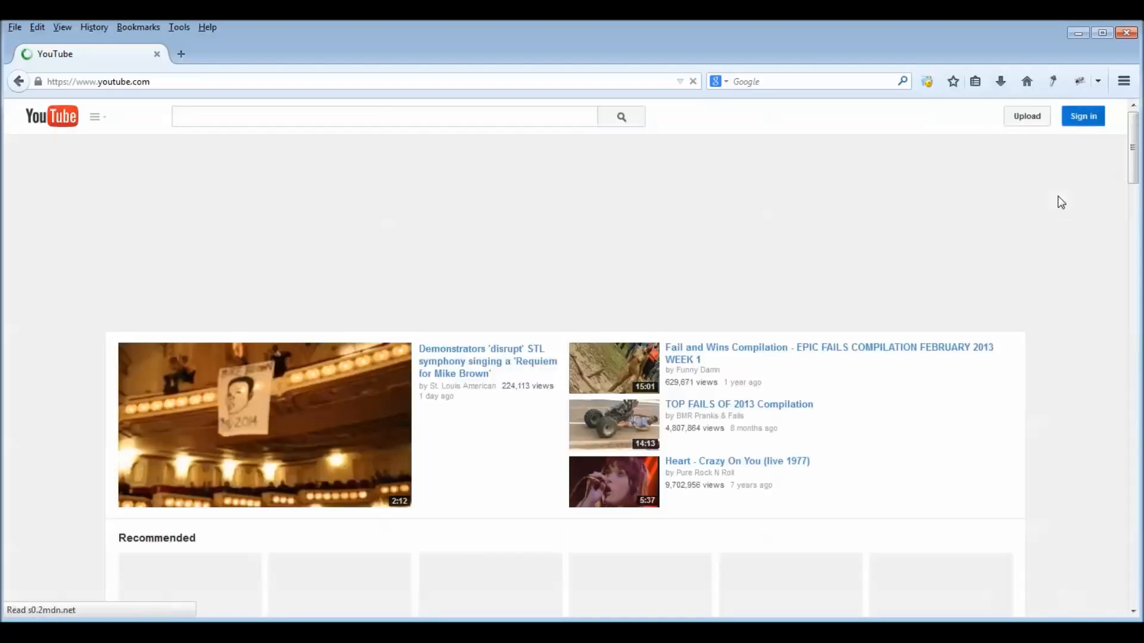
click(383, 116)
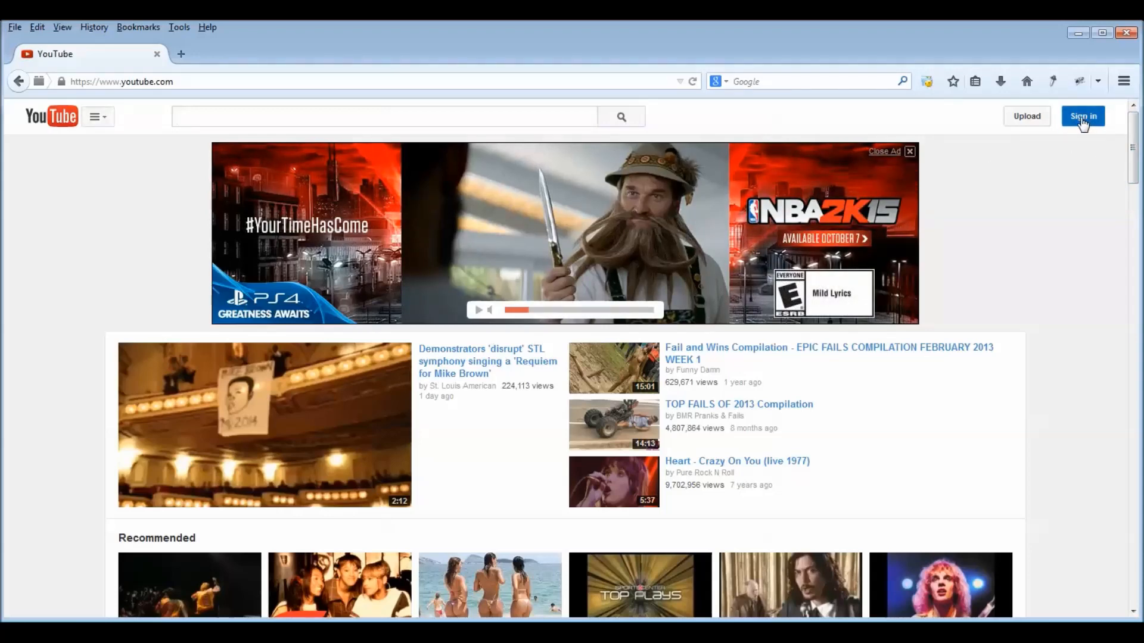
Begin signing in to YouTube and choose the first saved Google account.
click(1082, 116)
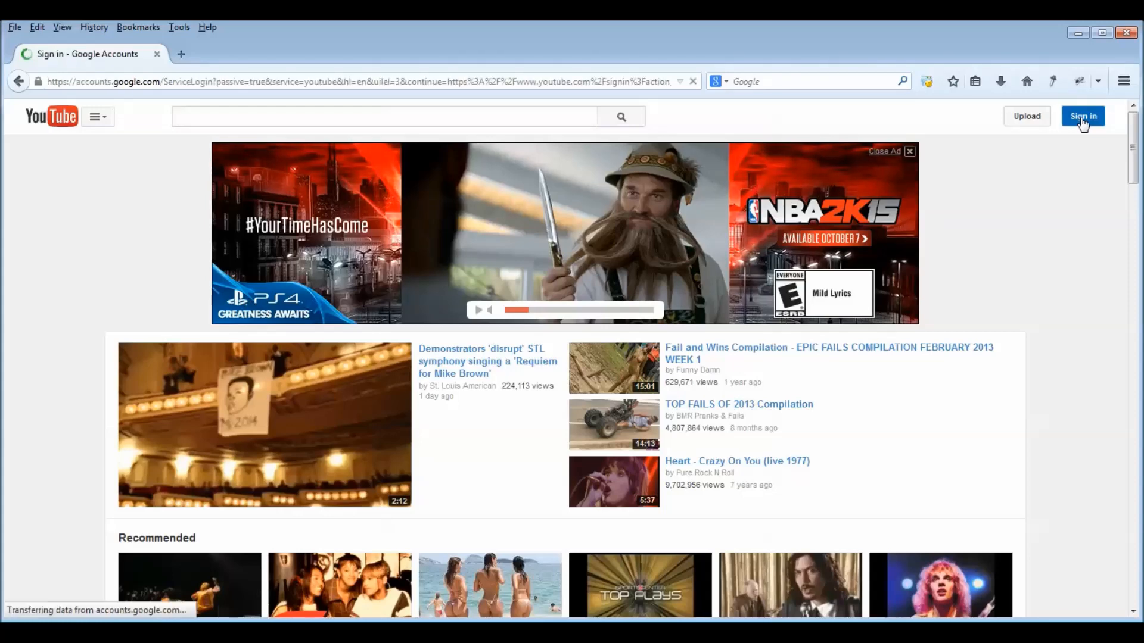
click(1083, 115)
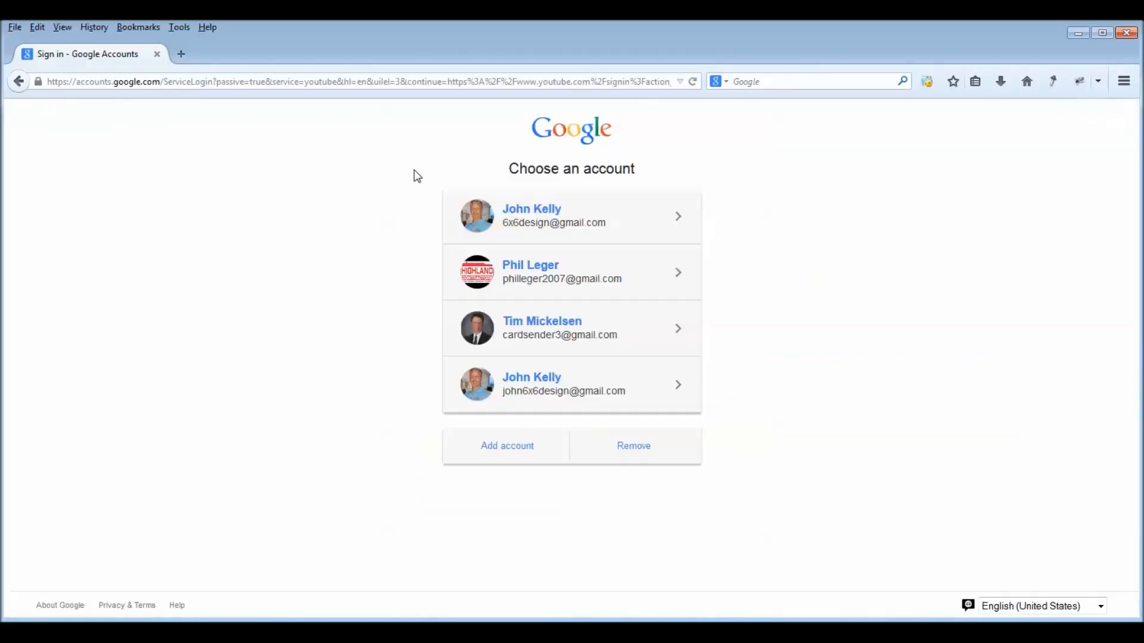
mouse_move(531, 215)
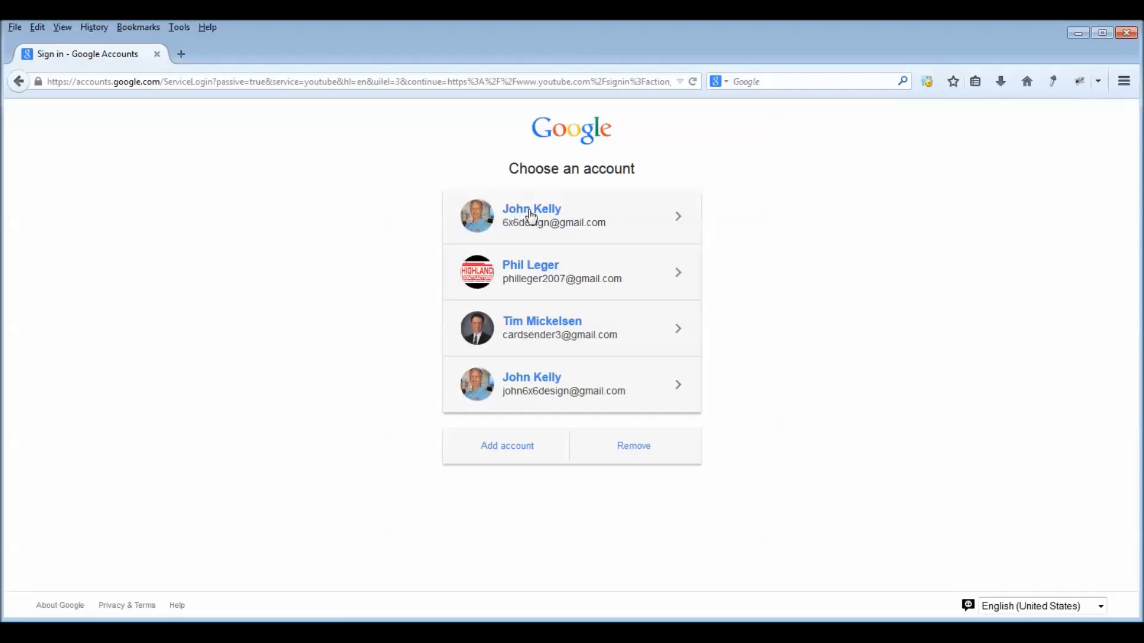
click(532, 214)
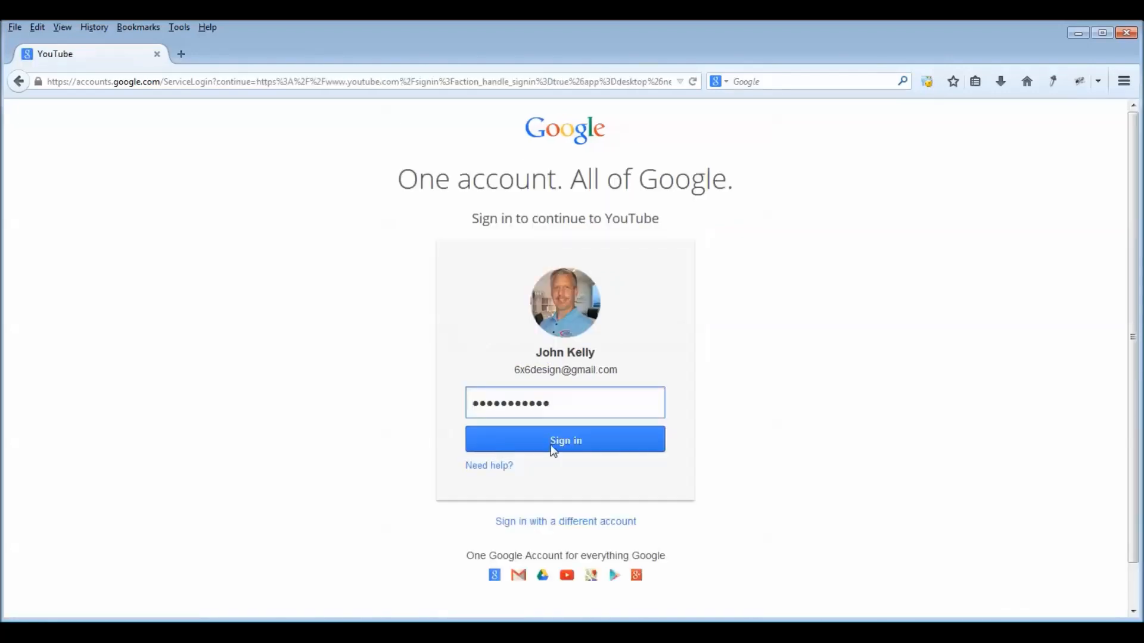
Submit the password and confirm using YouTube as the personal identity.
click(565, 439)
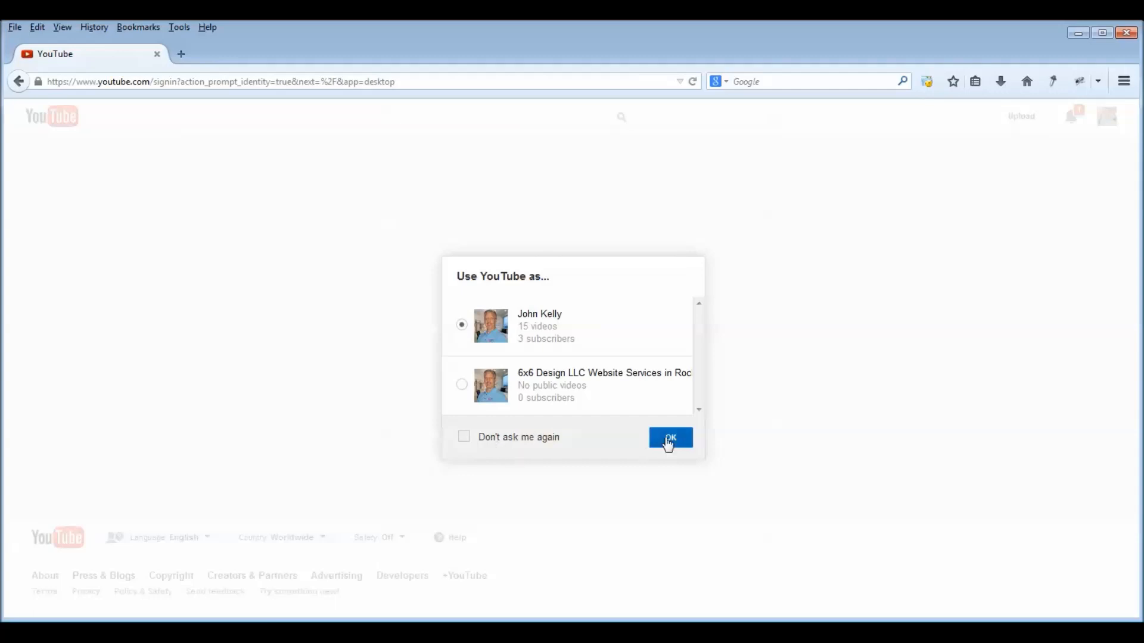
click(669, 437)
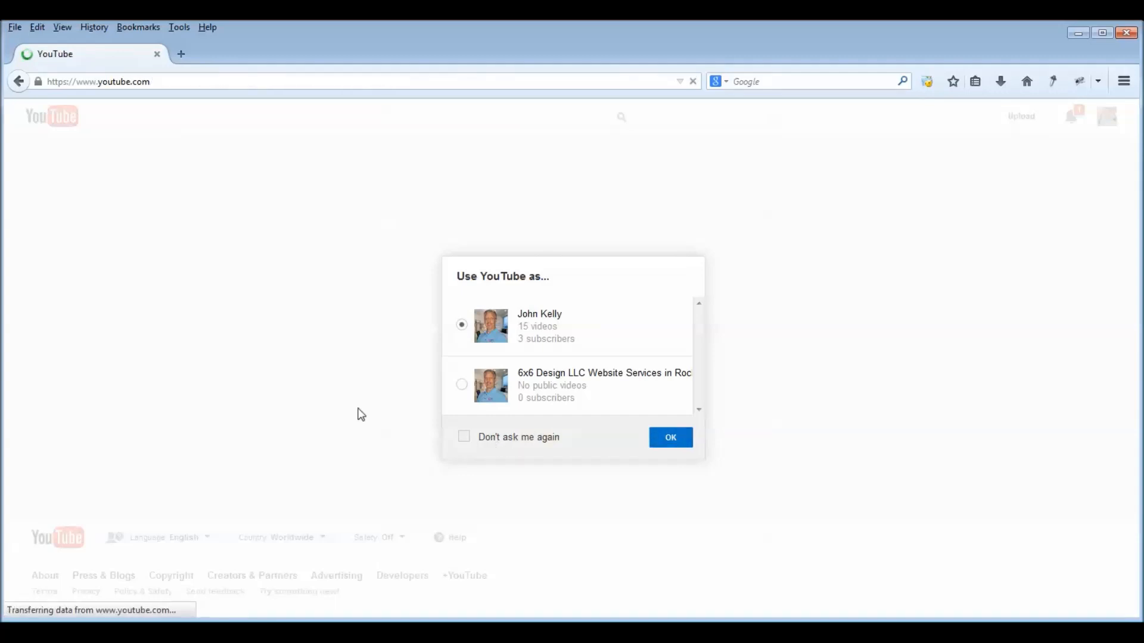
click(671, 437)
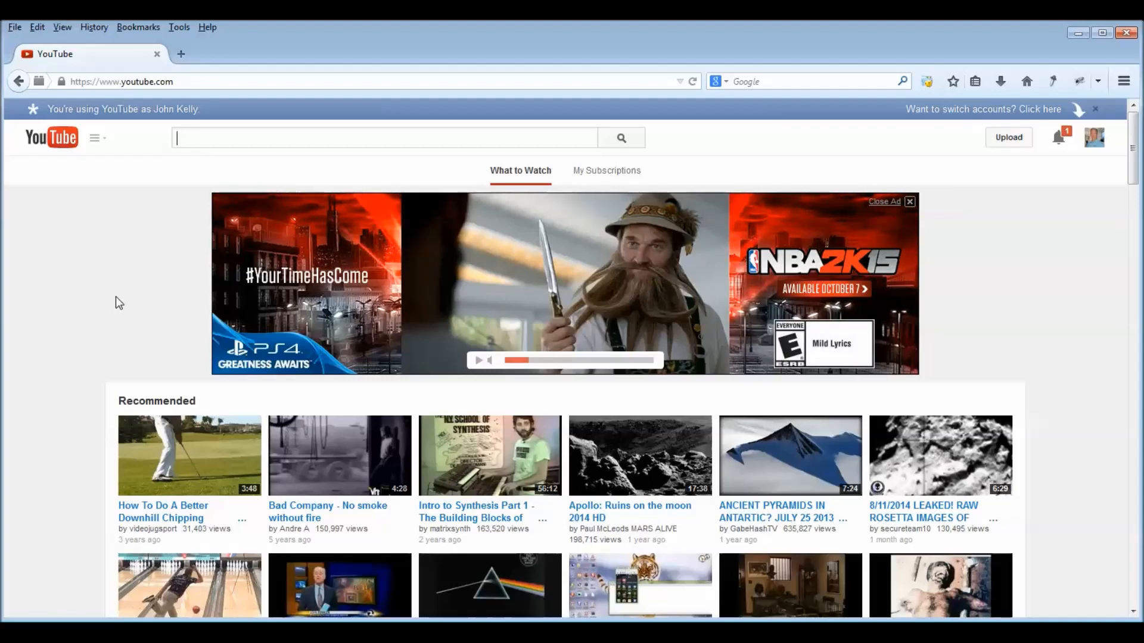
mouse_move(128, 259)
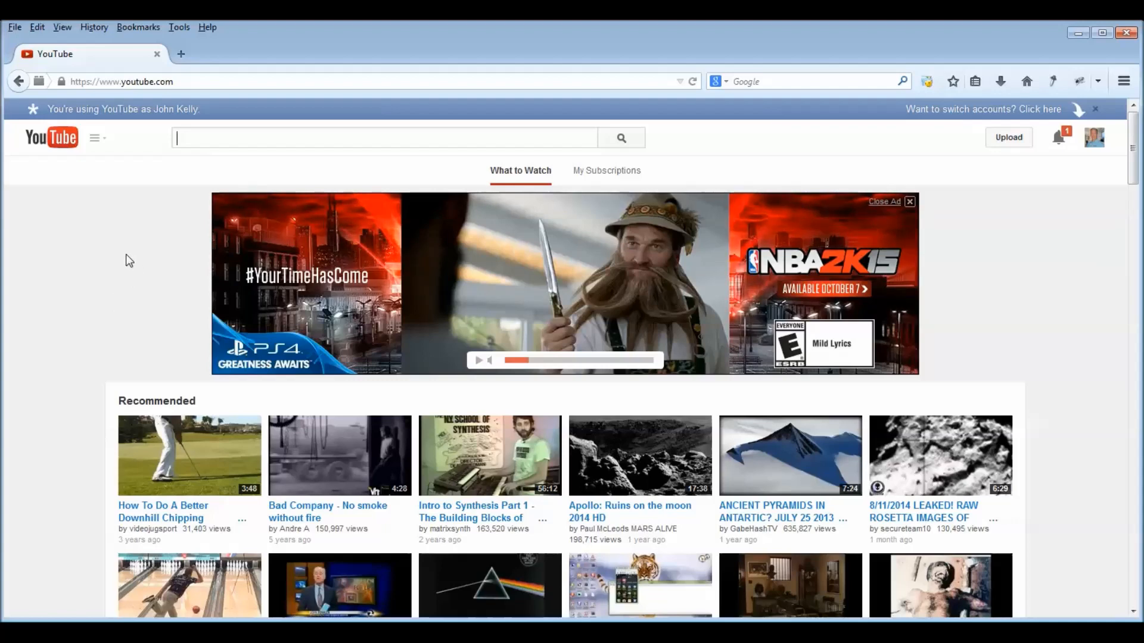
mouse_move(129, 234)
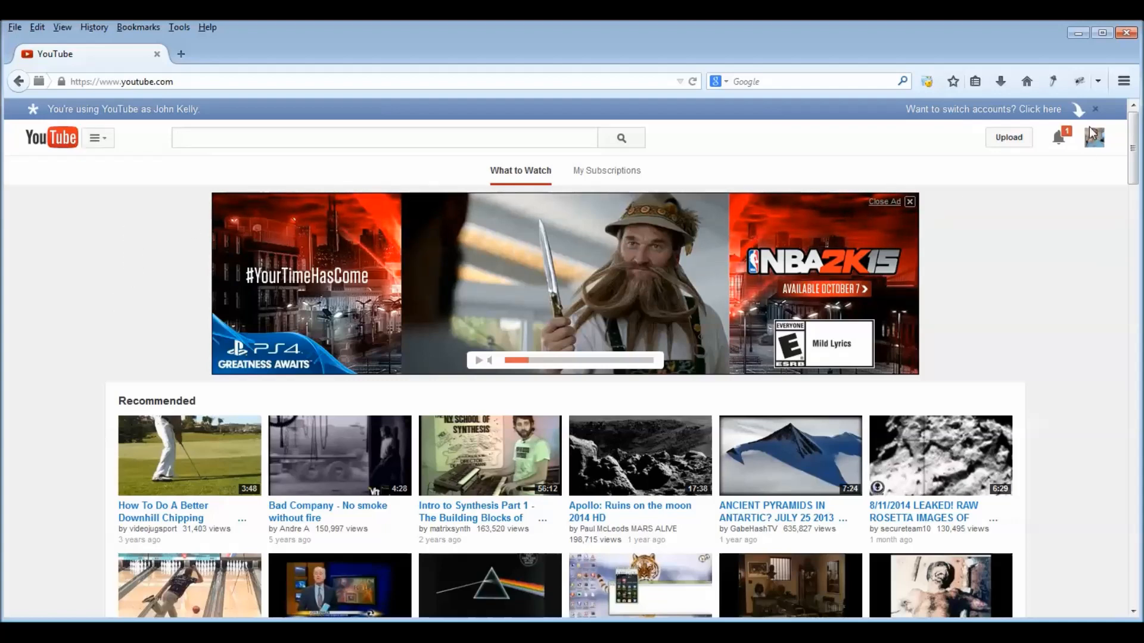
mouse_move(660, 43)
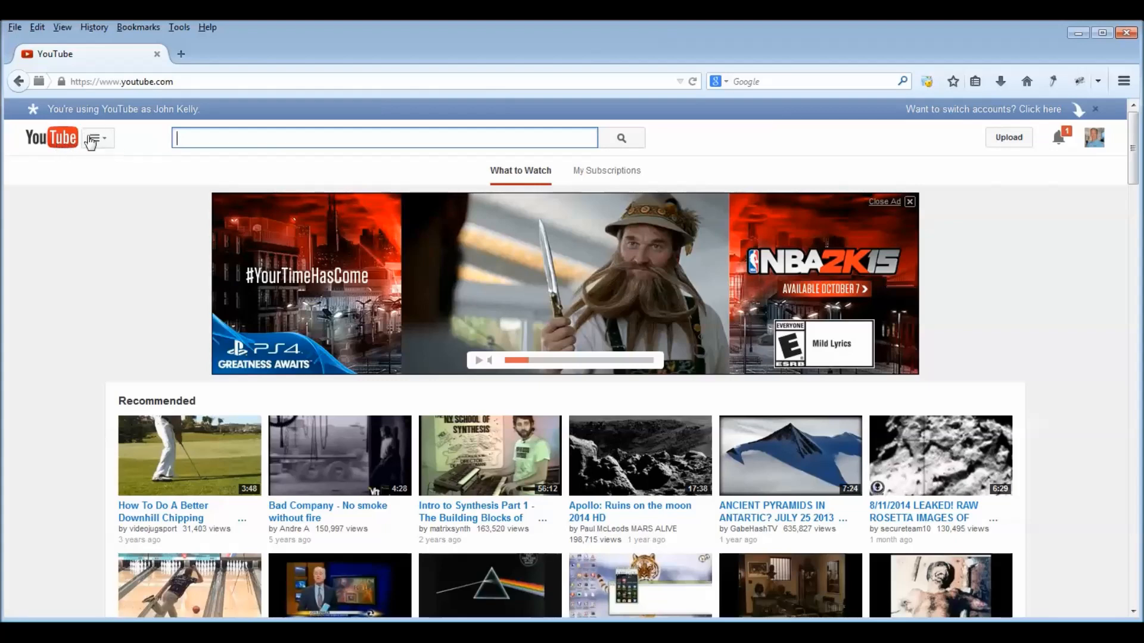
From the YouTube guide menu, head to My Channel.
click(96, 138)
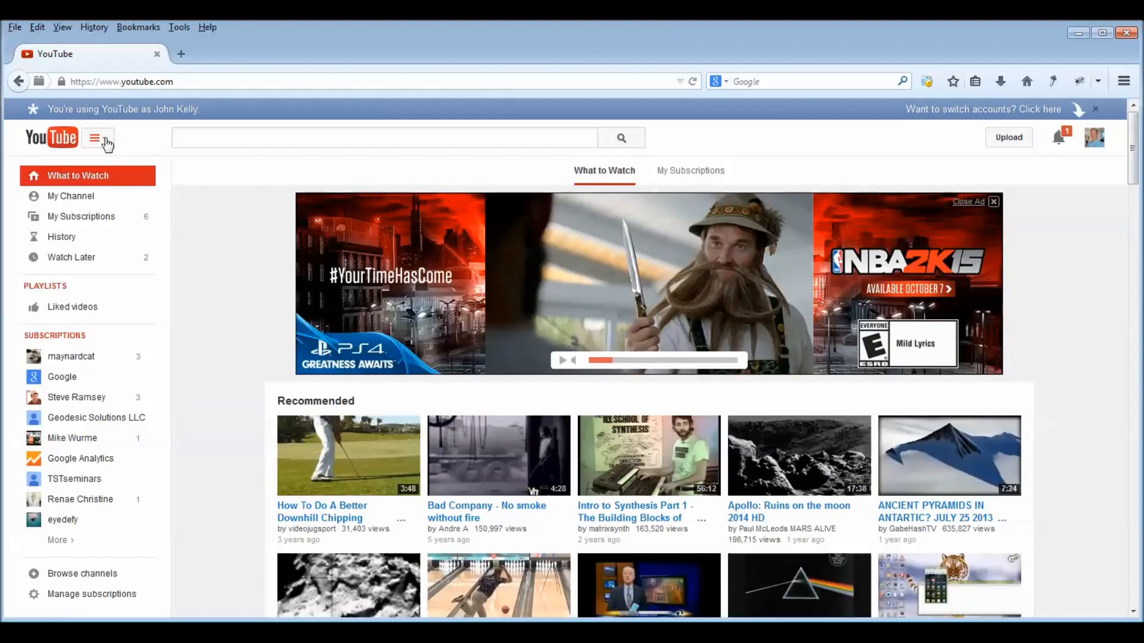
mouse_move(66, 199)
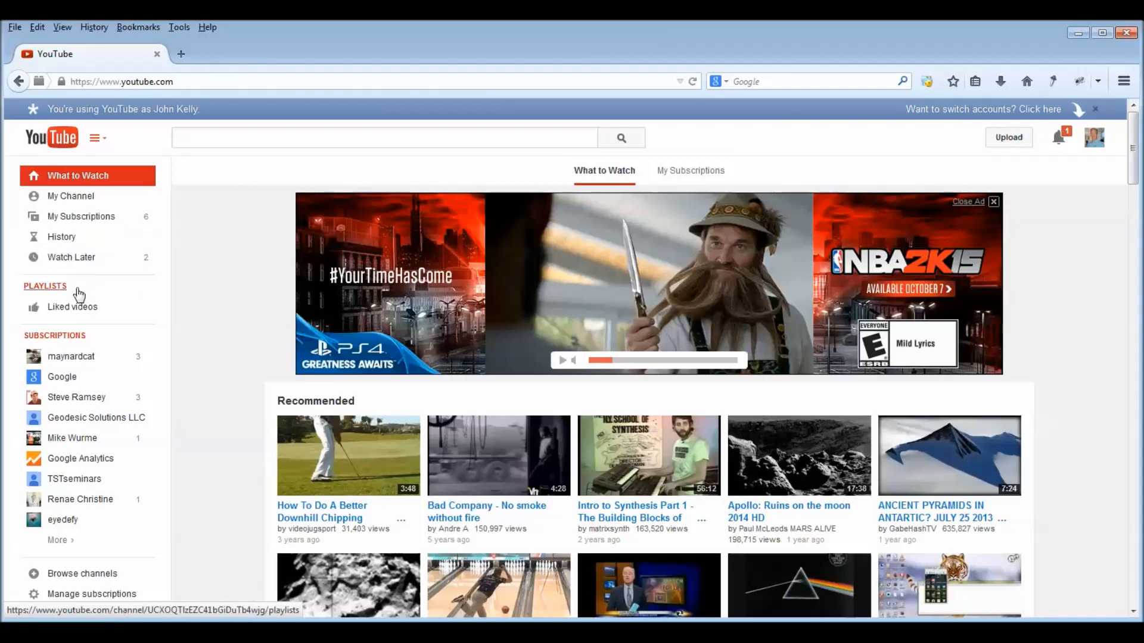
click(70, 196)
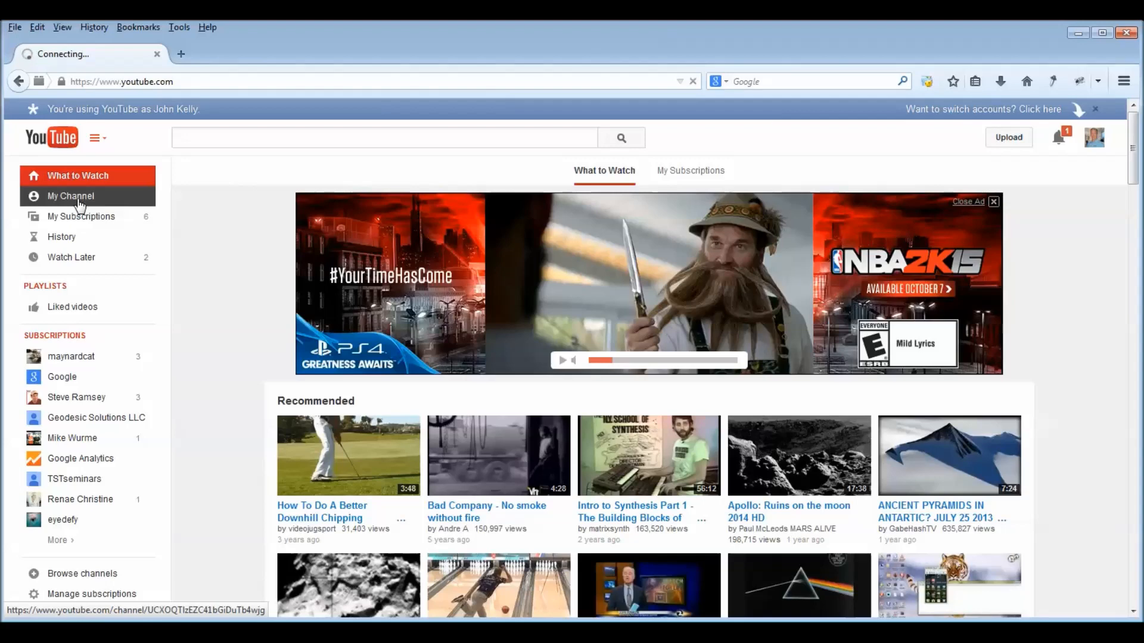
Load your own channel page and scroll down to its Uploads section.
click(70, 196)
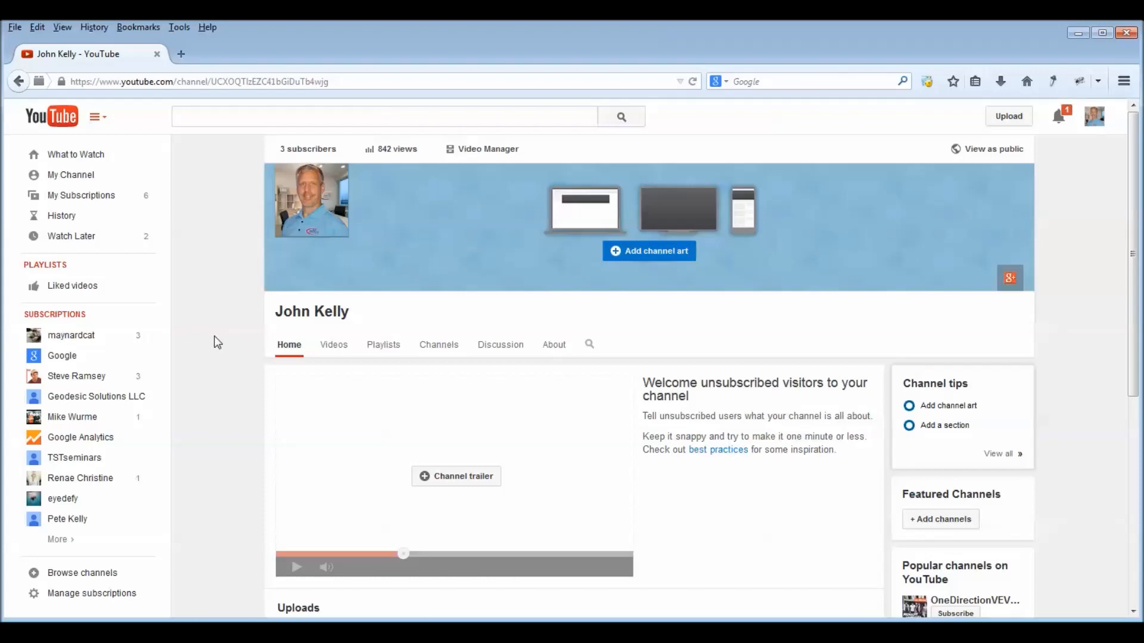
scroll(down, 3)
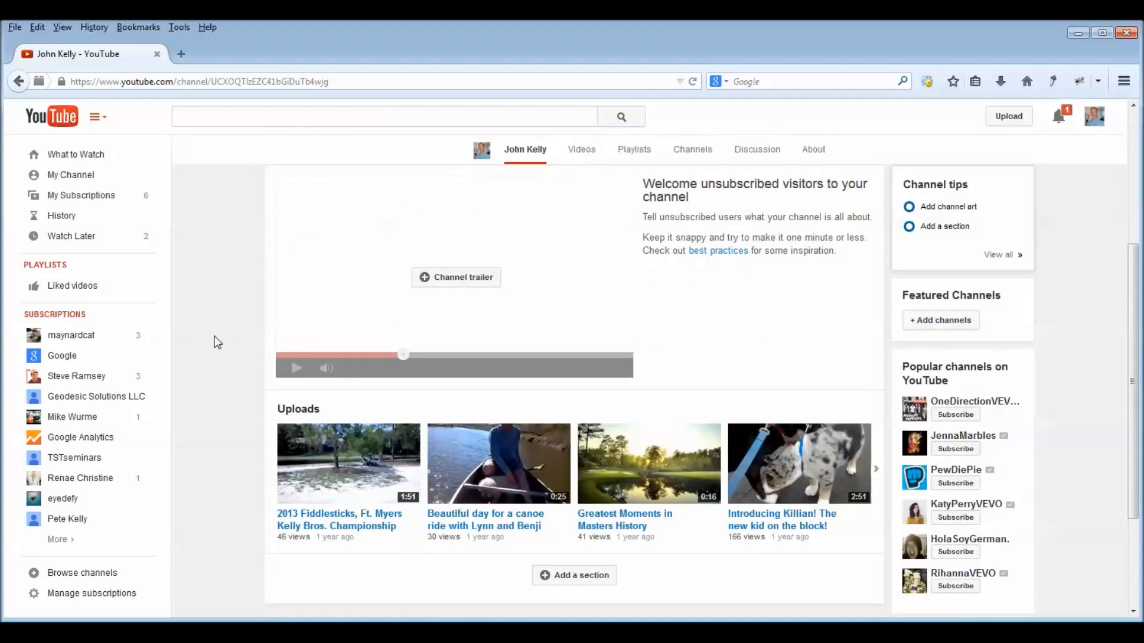